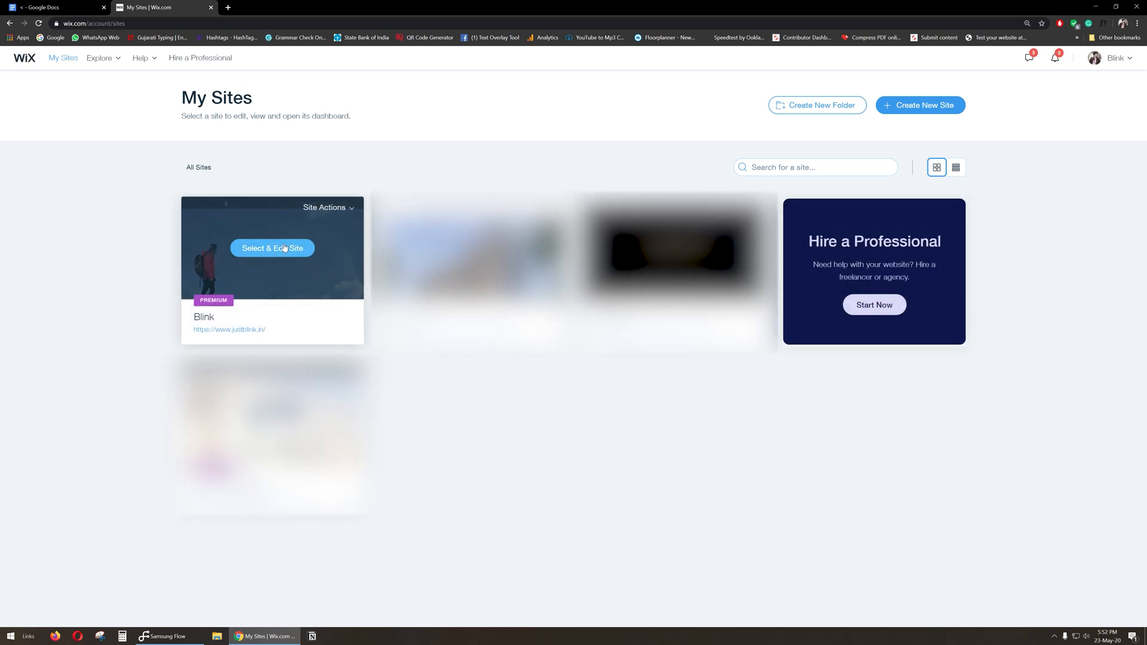
# Open the Blink site's Tracking & Analytics settings
pyautogui.click(271, 248)
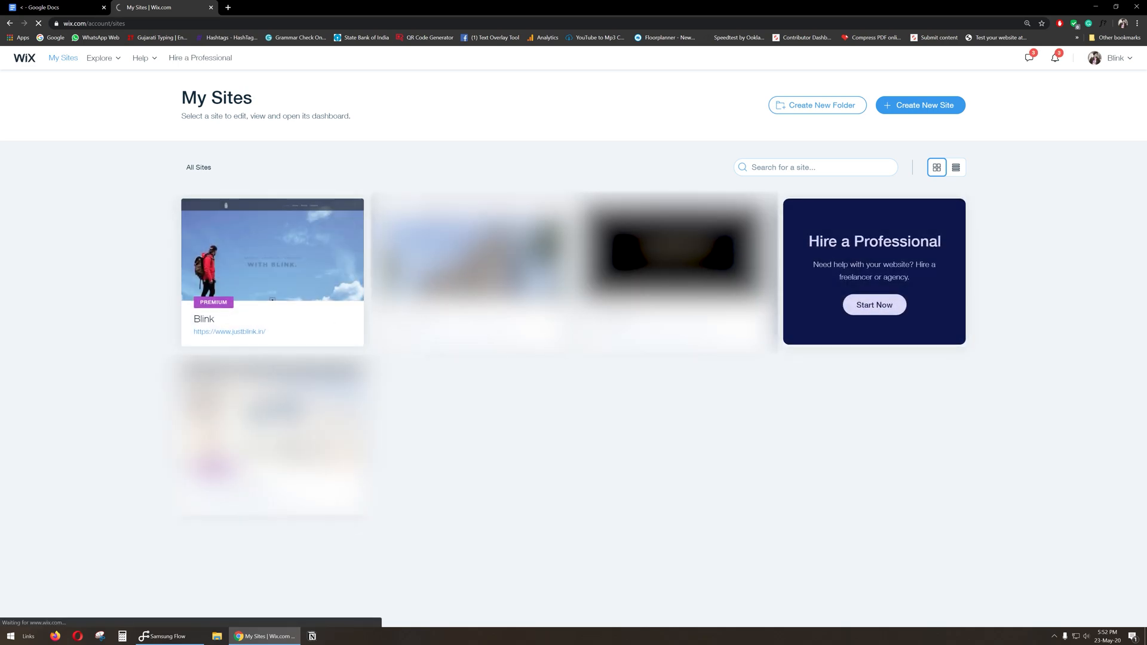
pyautogui.click(271, 248)
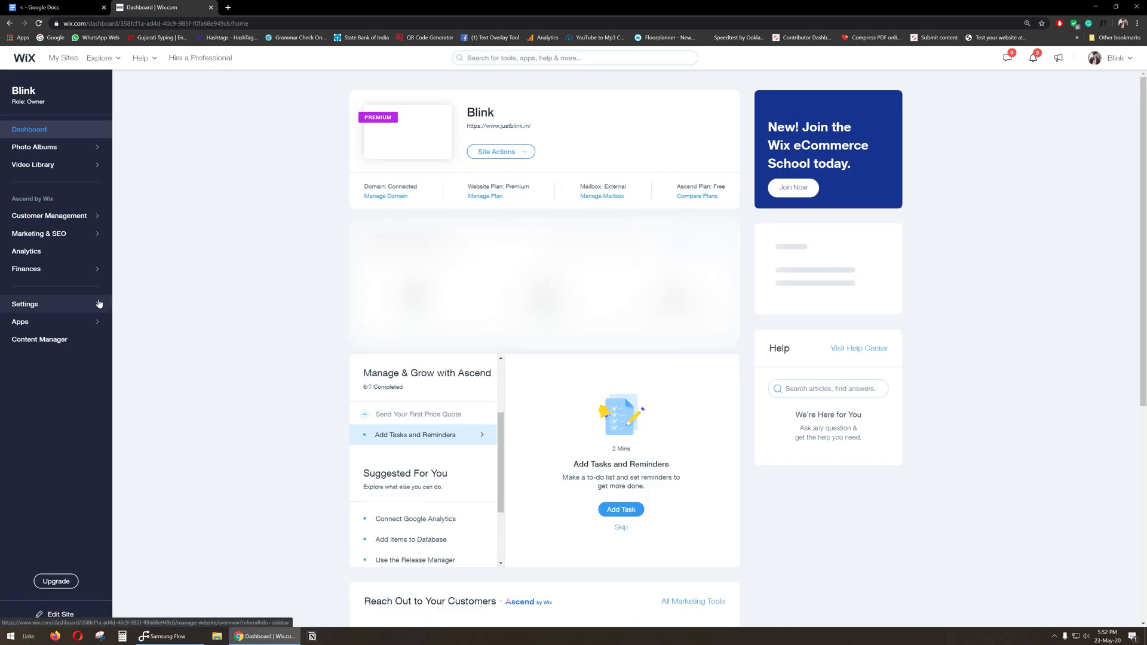
pyautogui.click(25, 305)
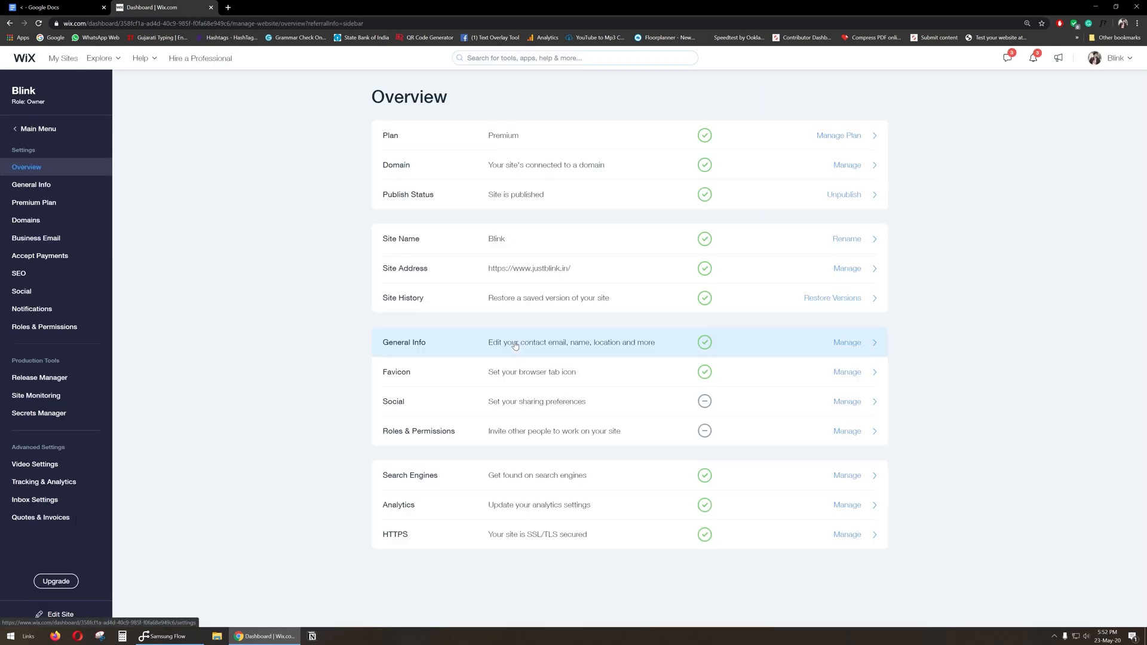
pyautogui.click(43, 482)
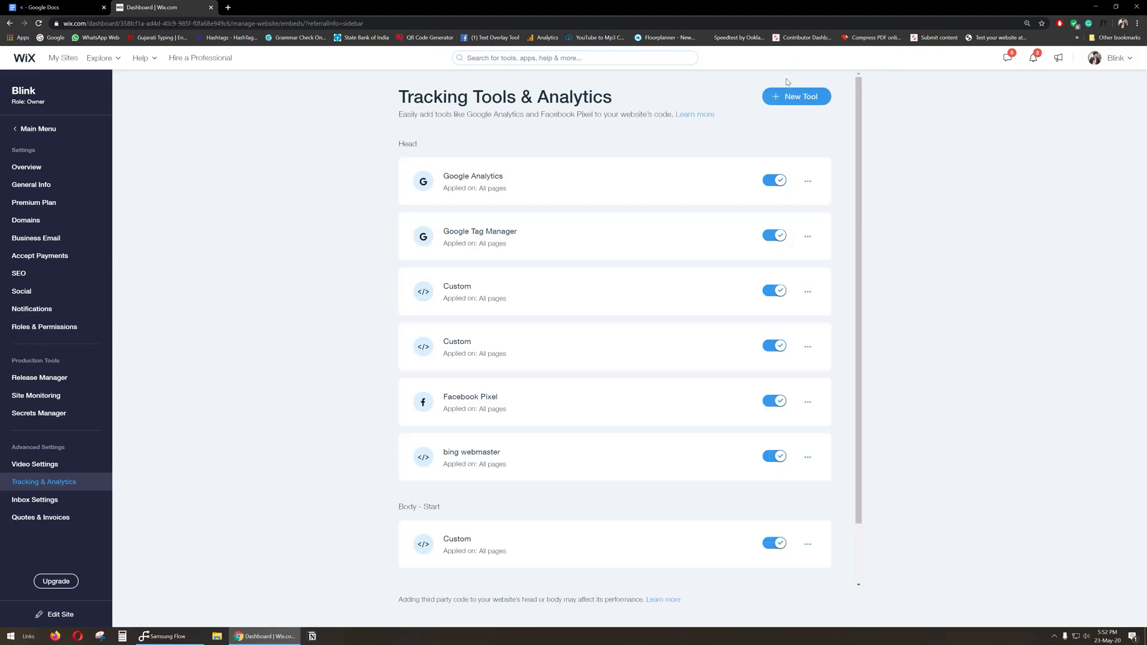
# Start a new Custom code tool and switch between tabs to ready the snippet box
pyautogui.click(796, 96)
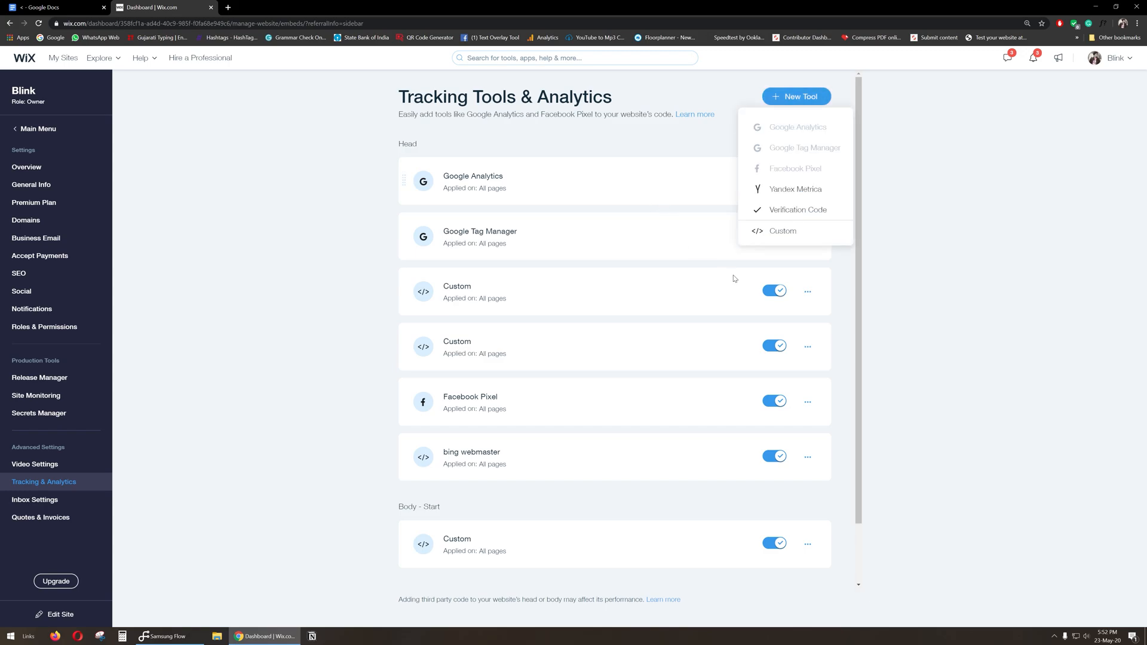
pyautogui.click(782, 232)
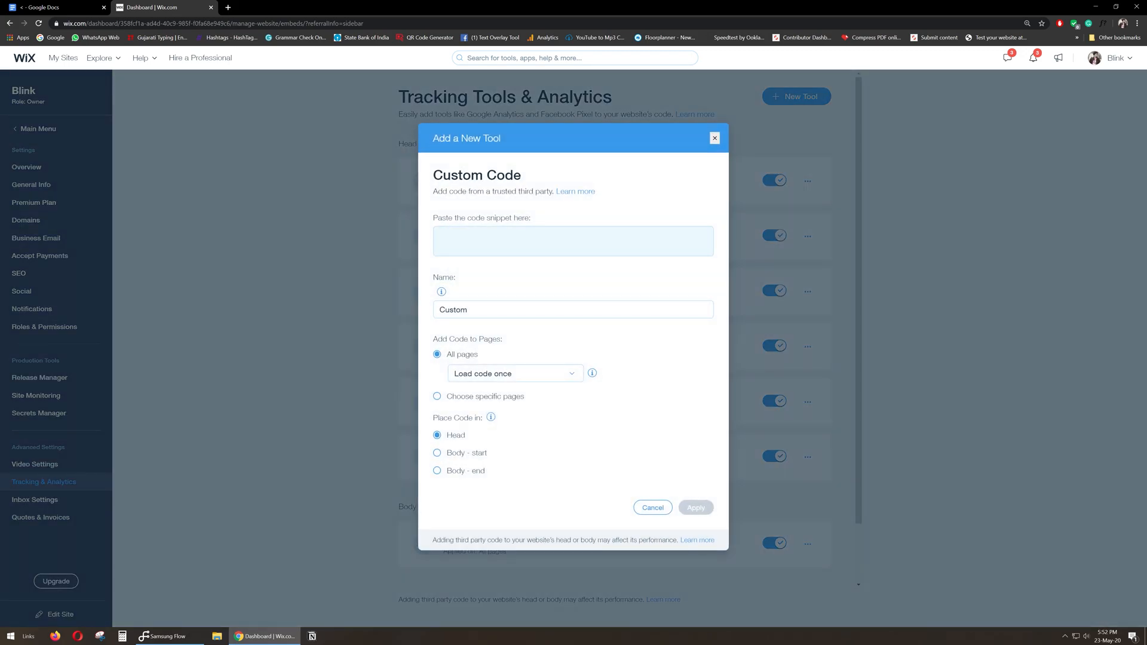
pyautogui.click(55, 7)
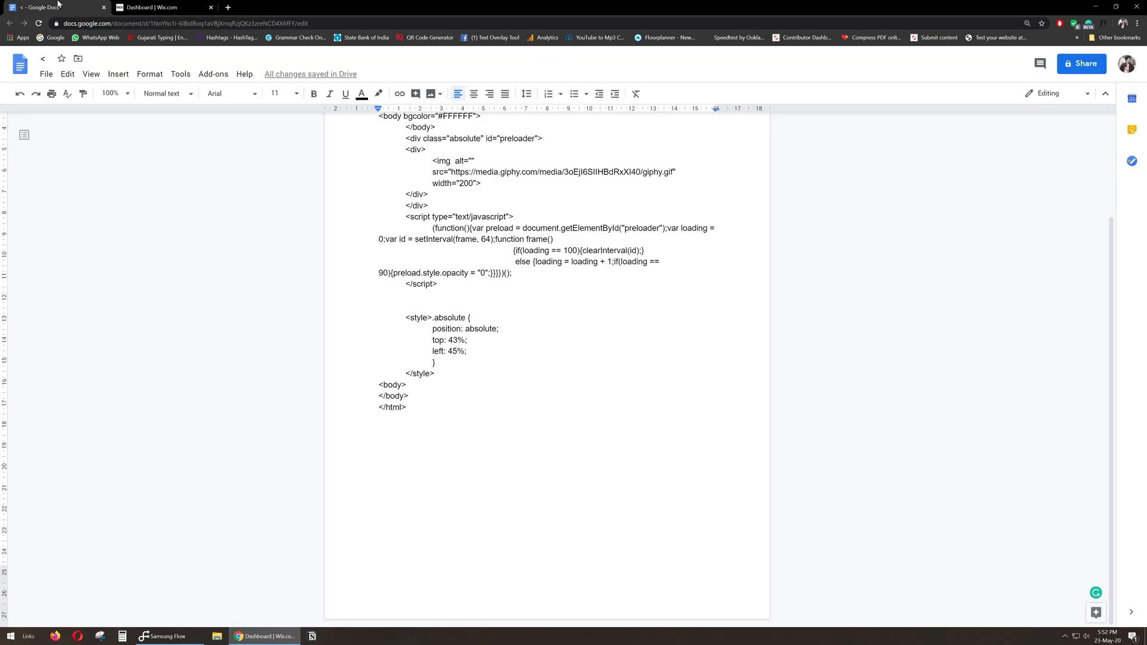
pyautogui.click(160, 7)
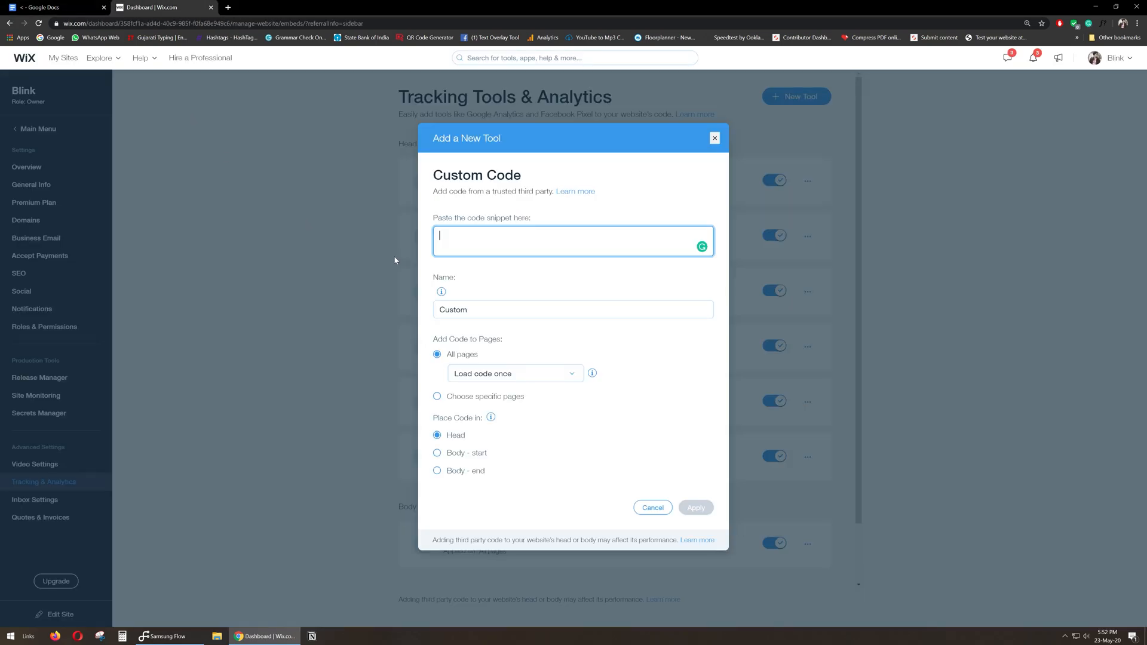
# Paste the preloader code, name the tool 'Preloader', and apply it
pyautogui.write('</html>')
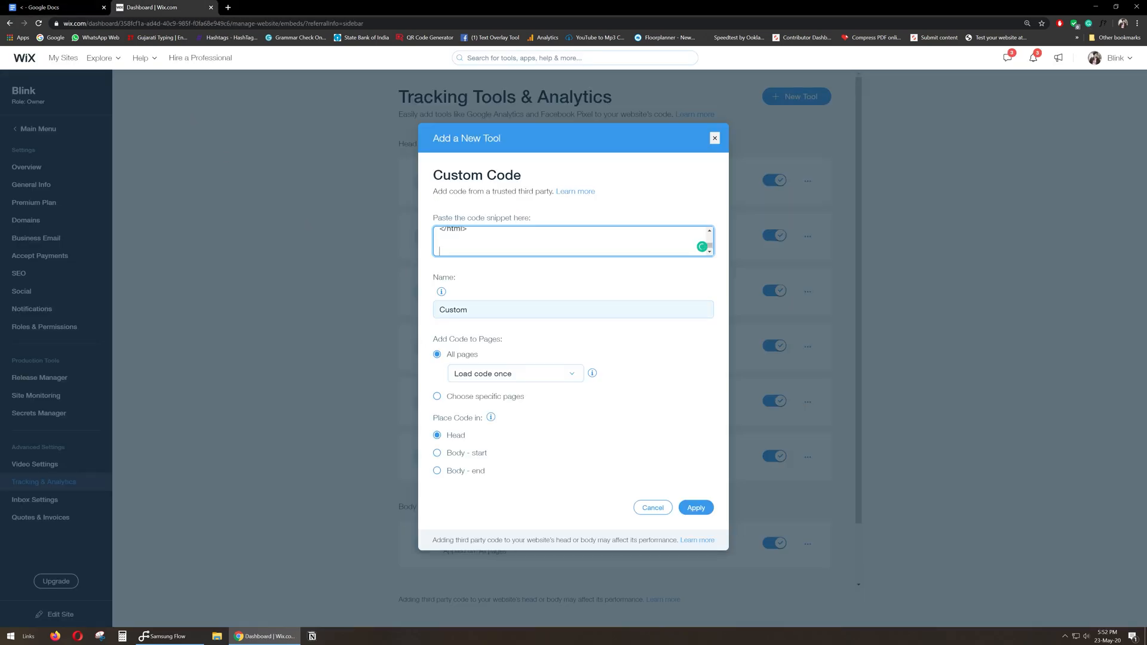
pyautogui.write('P')
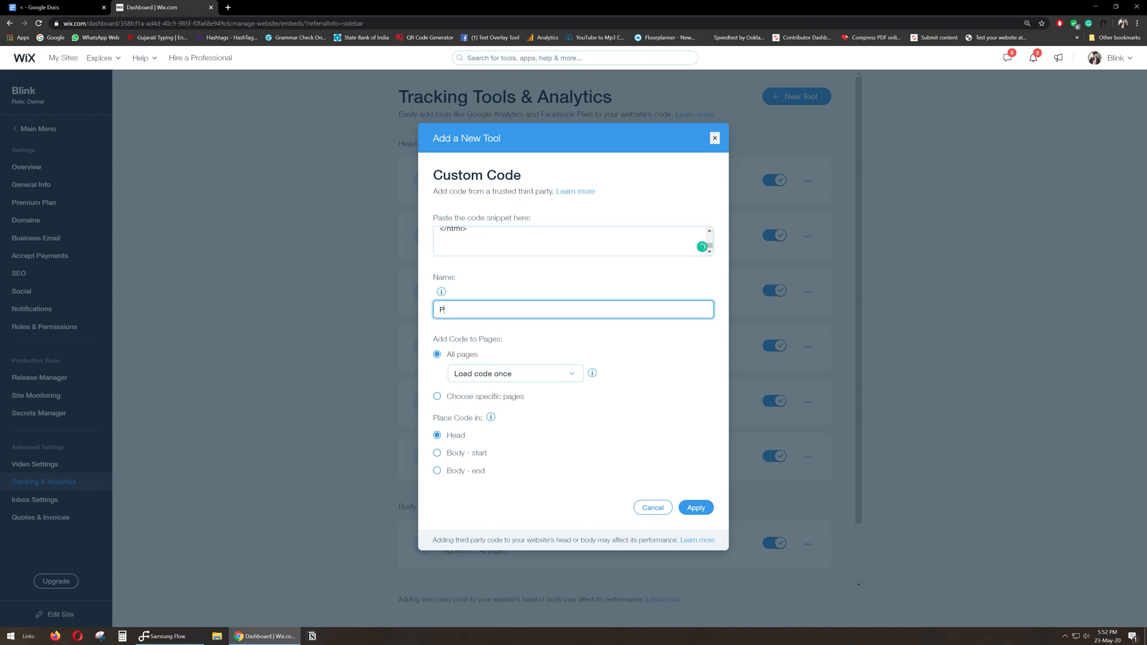
pyautogui.write('reloader')
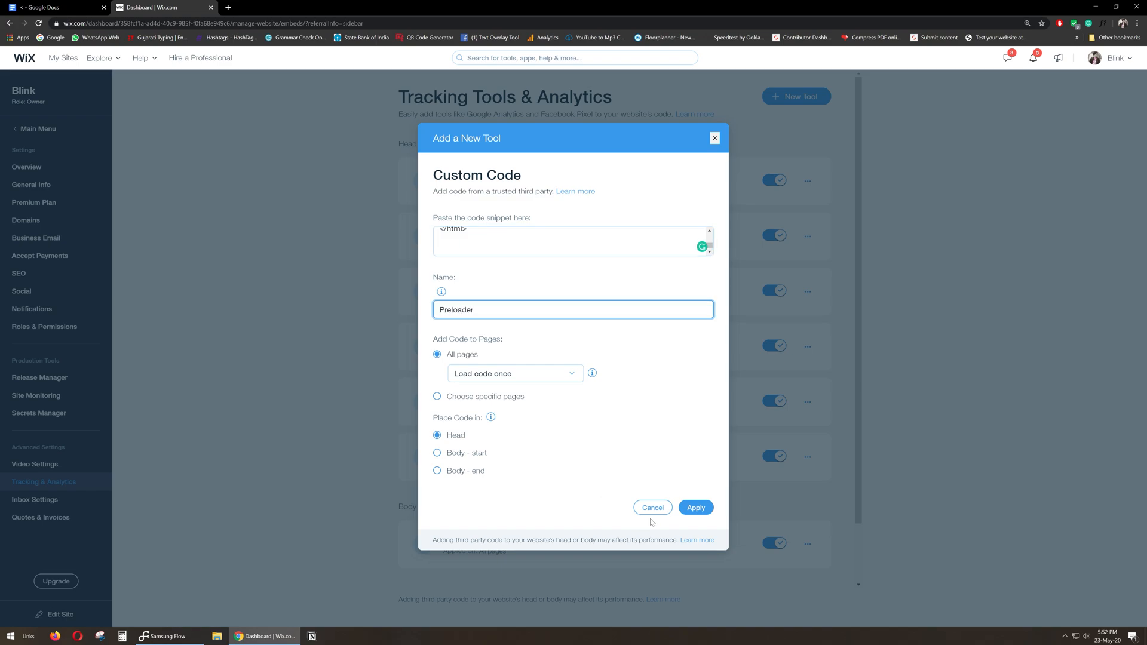
pyautogui.click(694, 508)
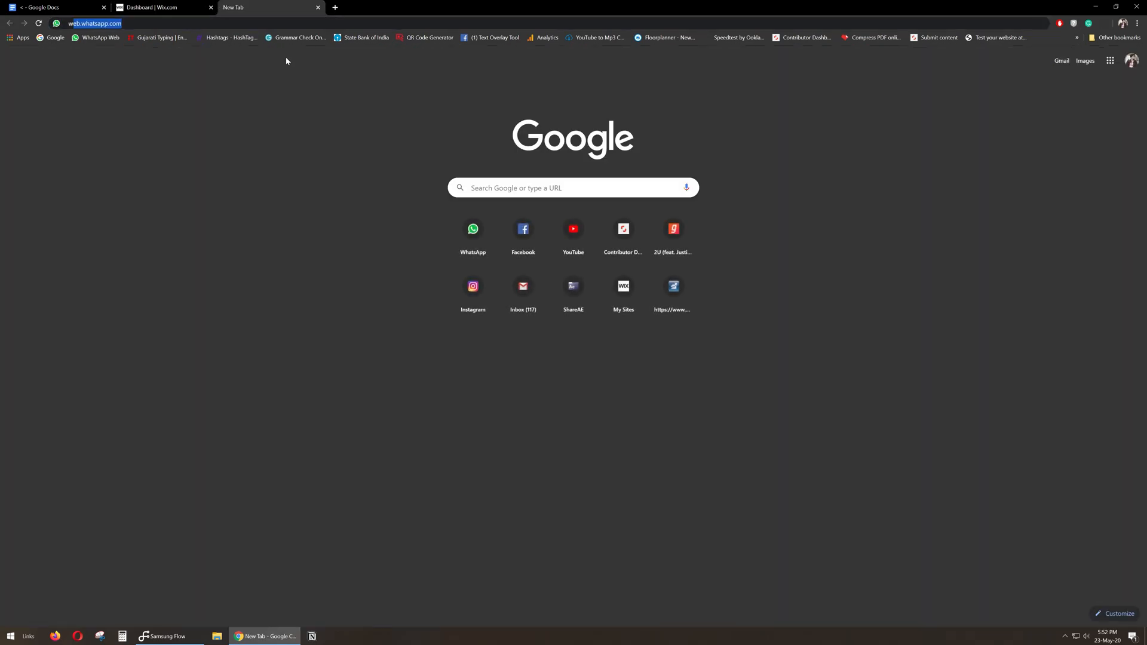
pyautogui.write('www.justblink.in')
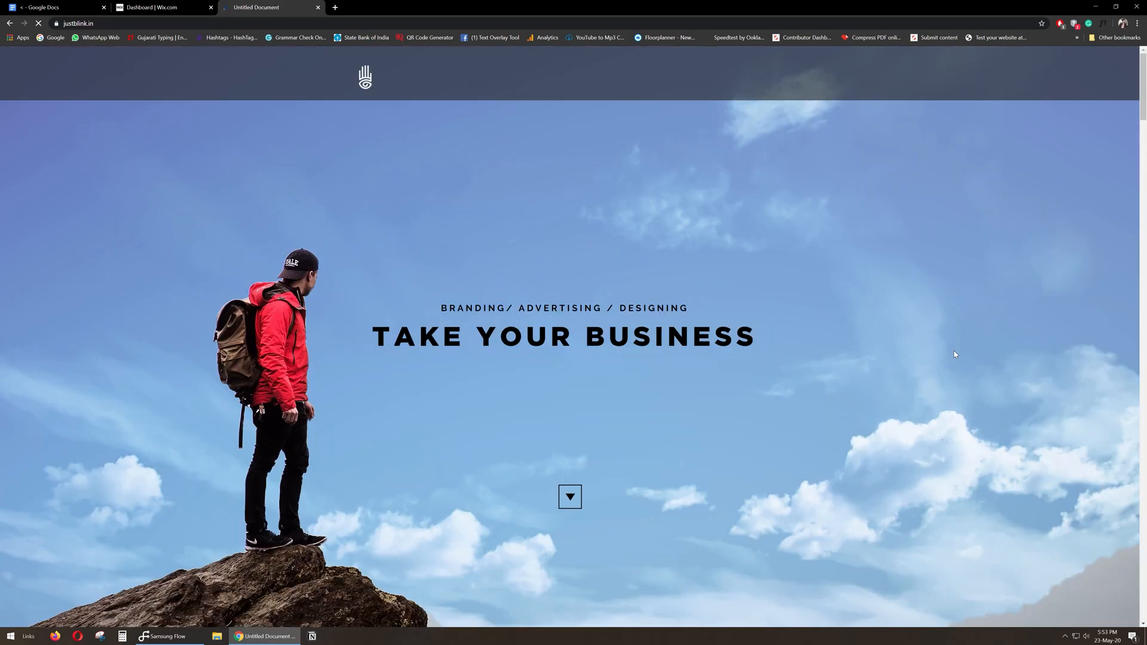
pyautogui.click(51, 7)
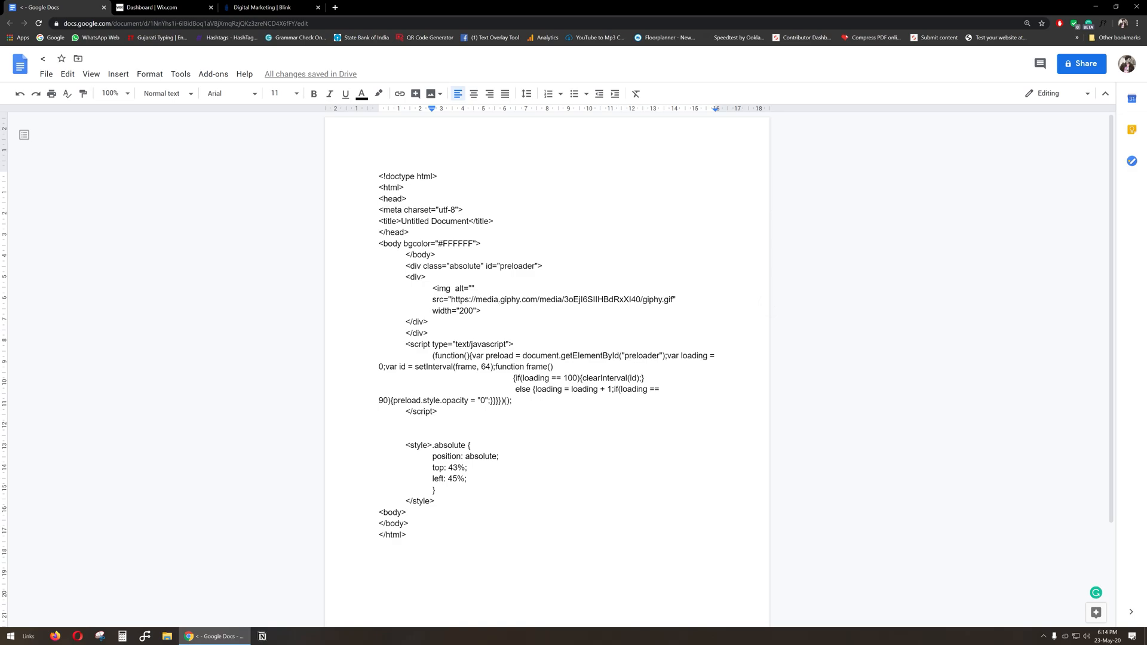
pyautogui.doubleClick(561, 300)
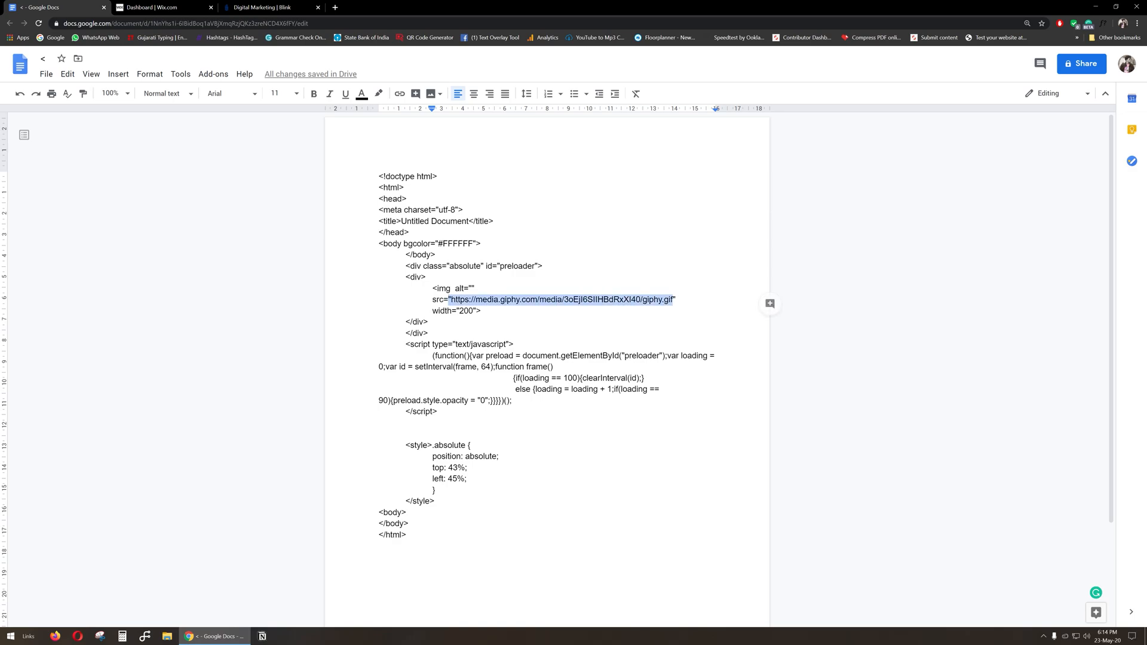
pyautogui.click(537, 299)
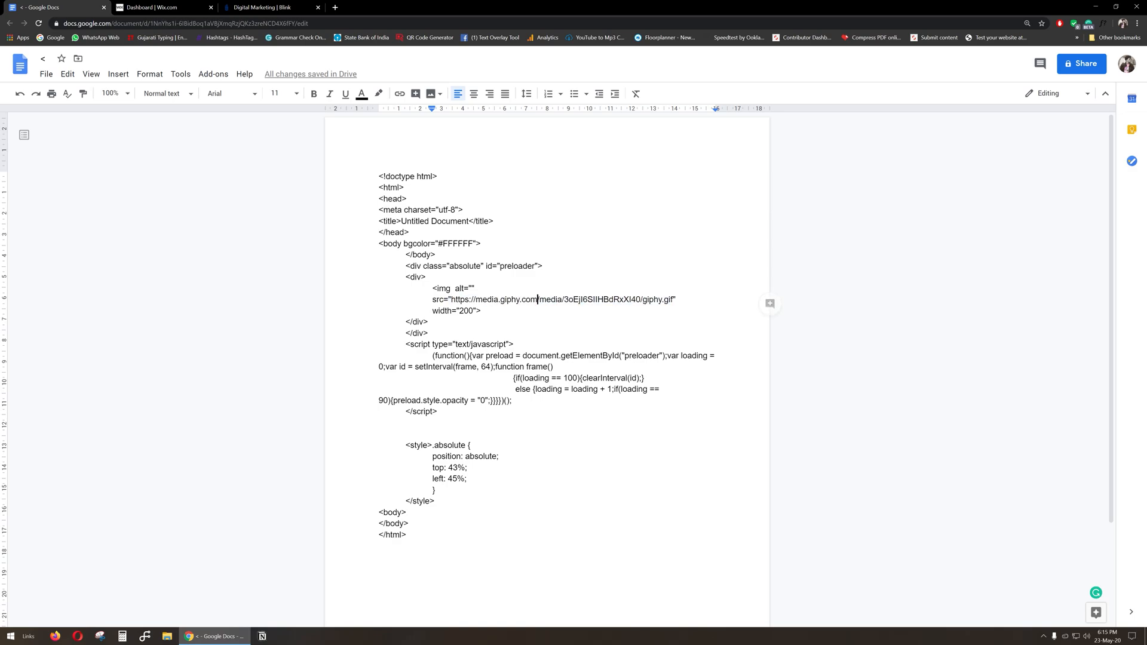
pyautogui.moveTo(452, 299); pyautogui.dragTo(667, 299)
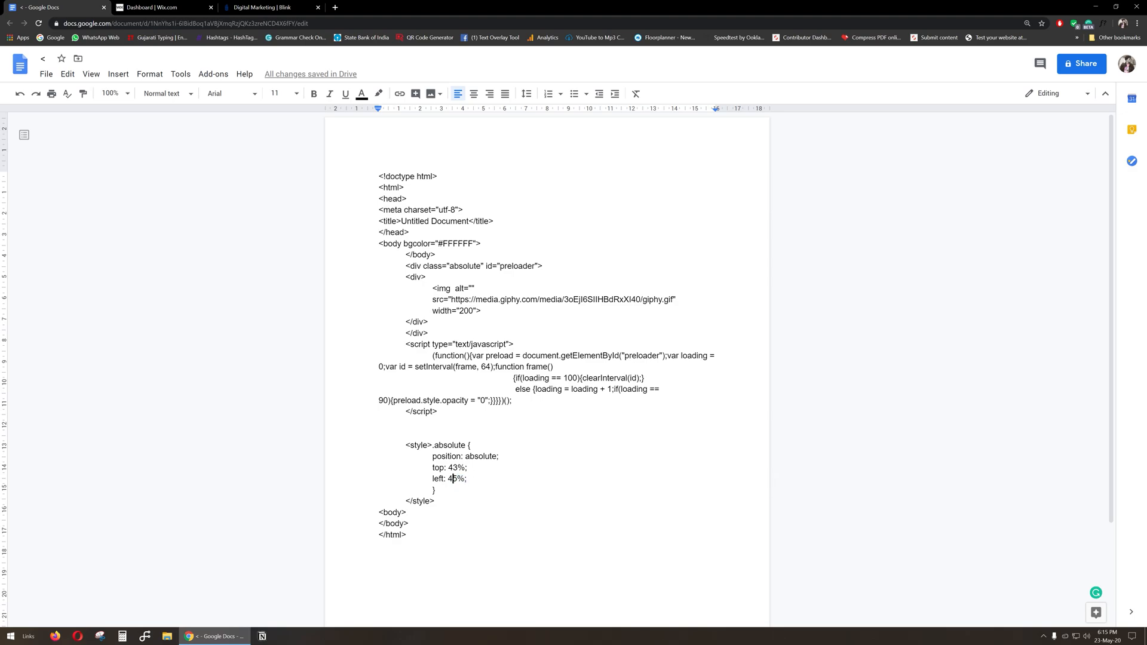
pyautogui.write('5')
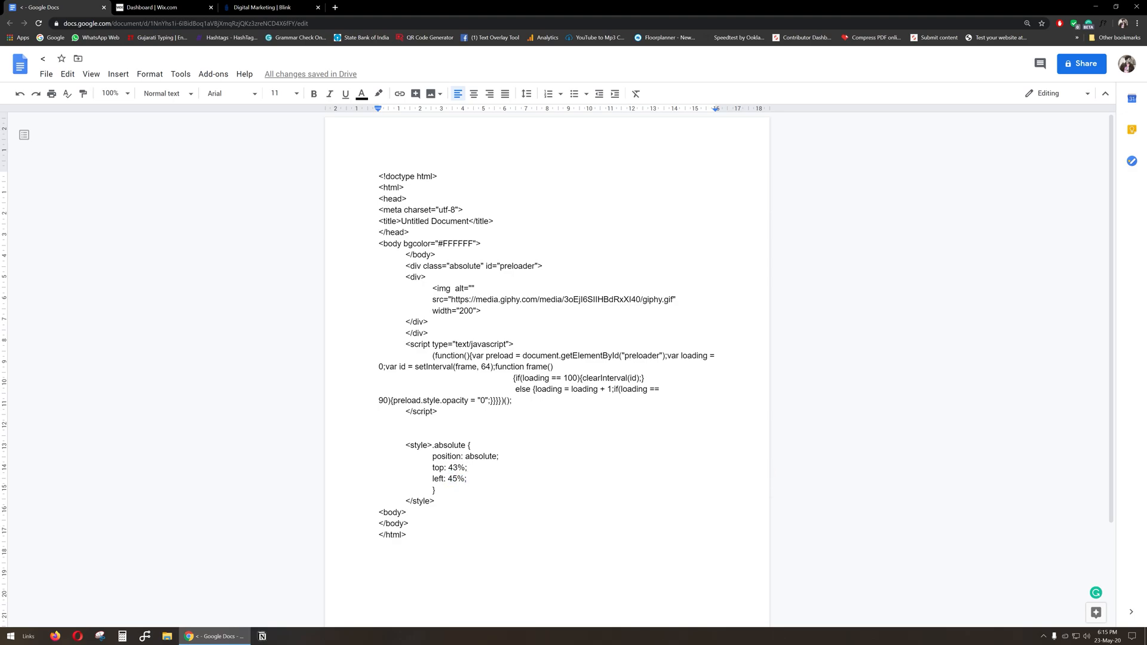